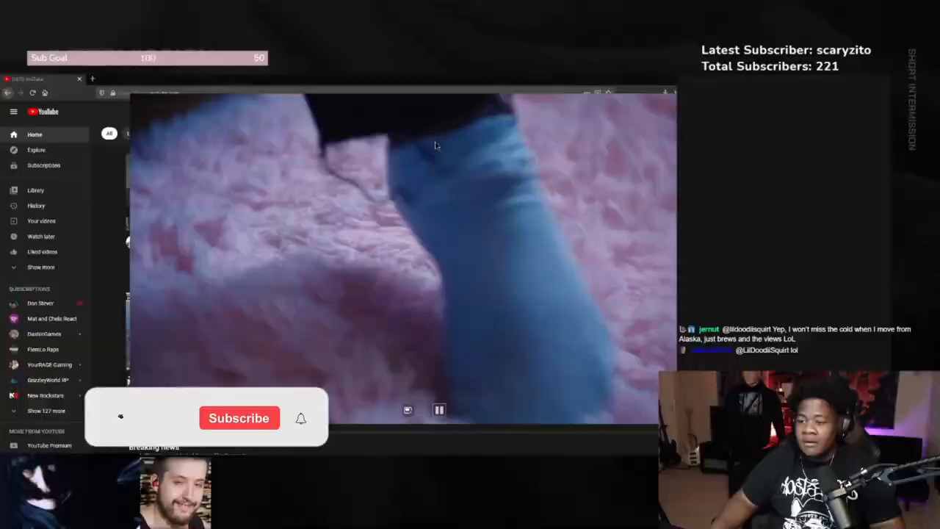
pyautogui.click(238, 418)
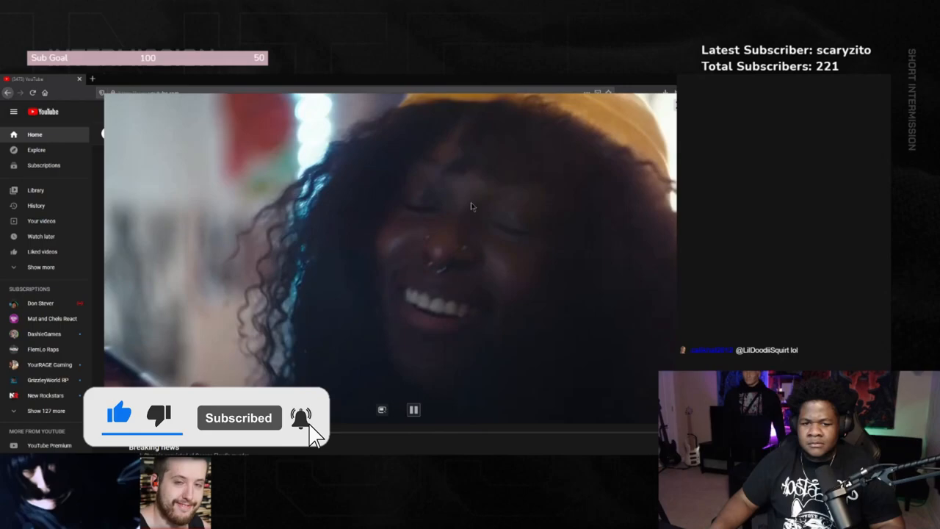